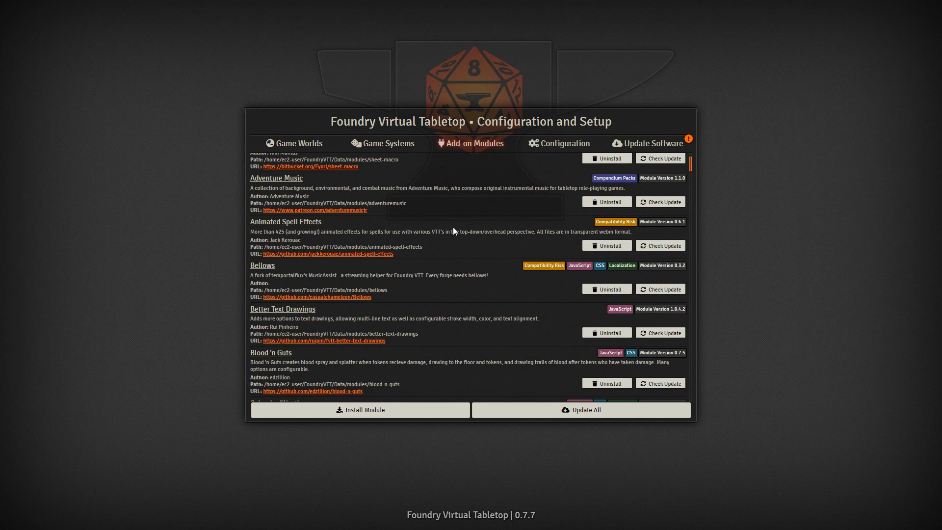
mouse_move(463, 234)
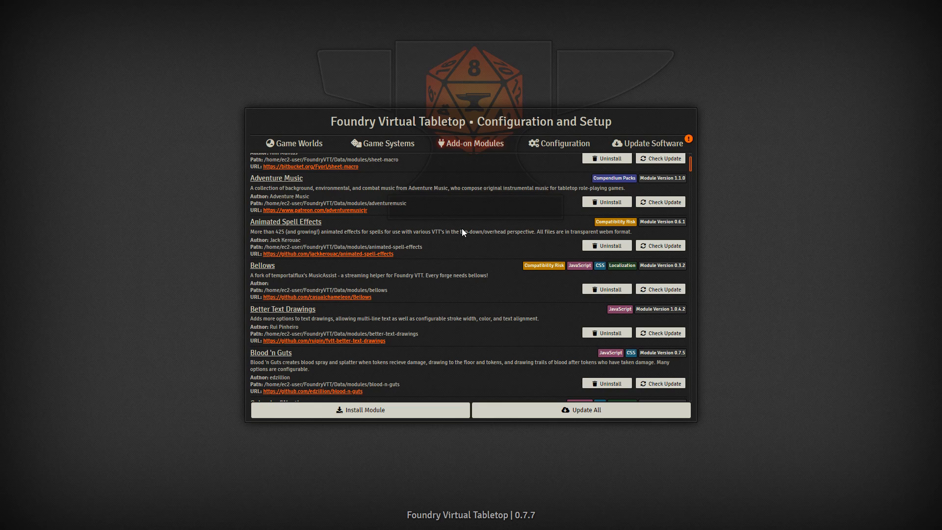
mouse_move(465, 239)
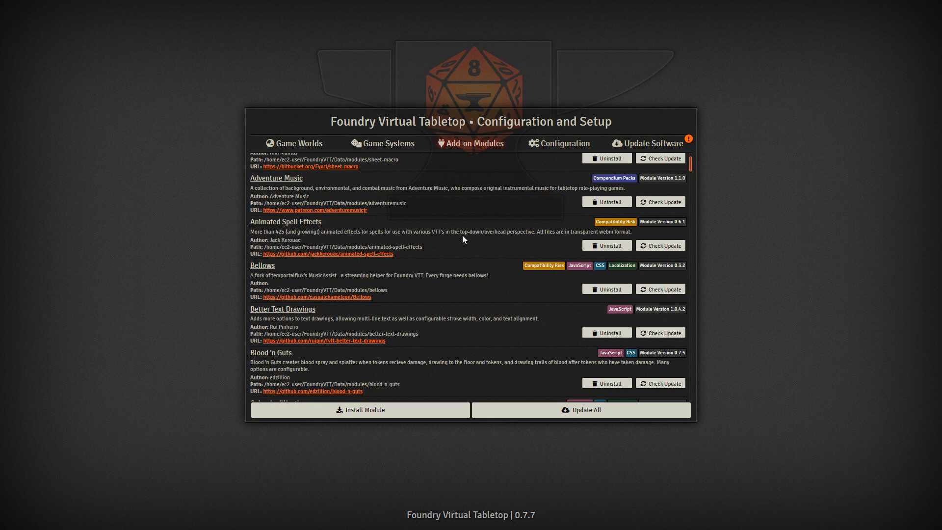
mouse_move(481, 176)
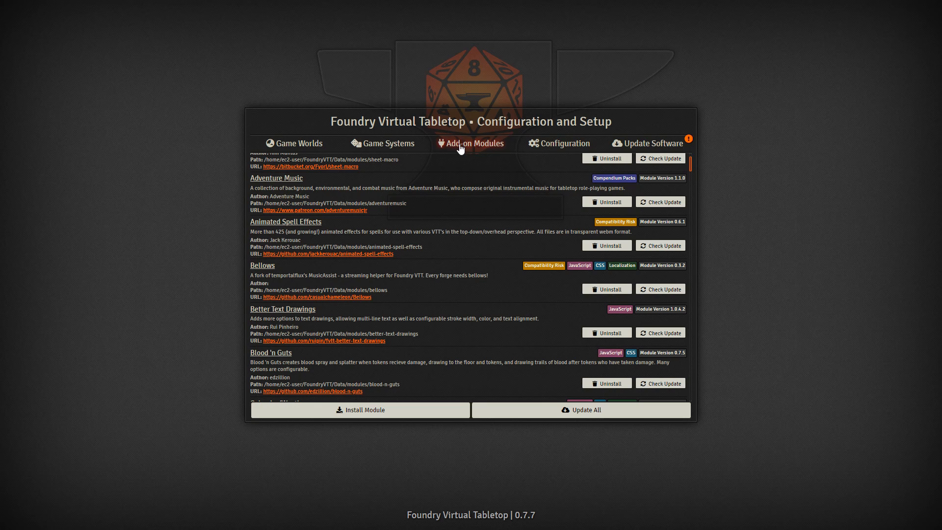
Show the Install Module catalogue filtered to All Packages, installed or not
left_click(360, 410)
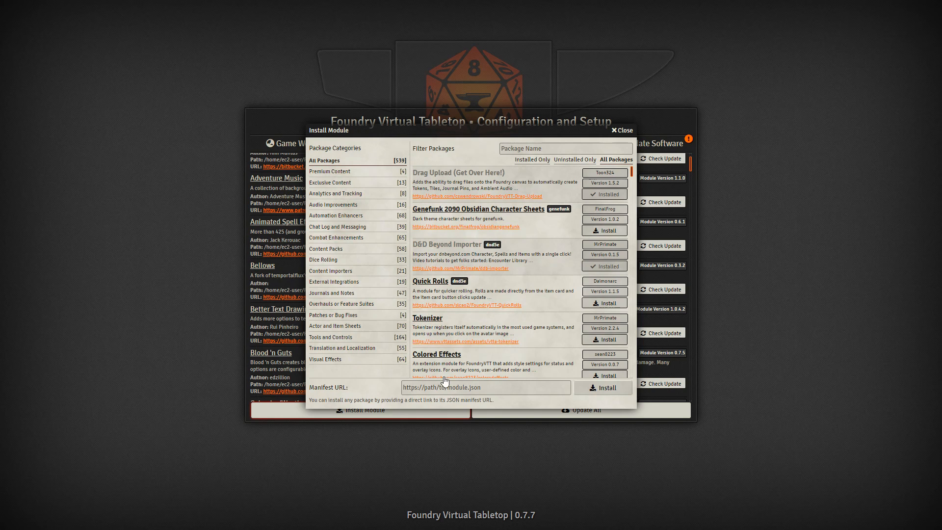
left_click(602, 388)
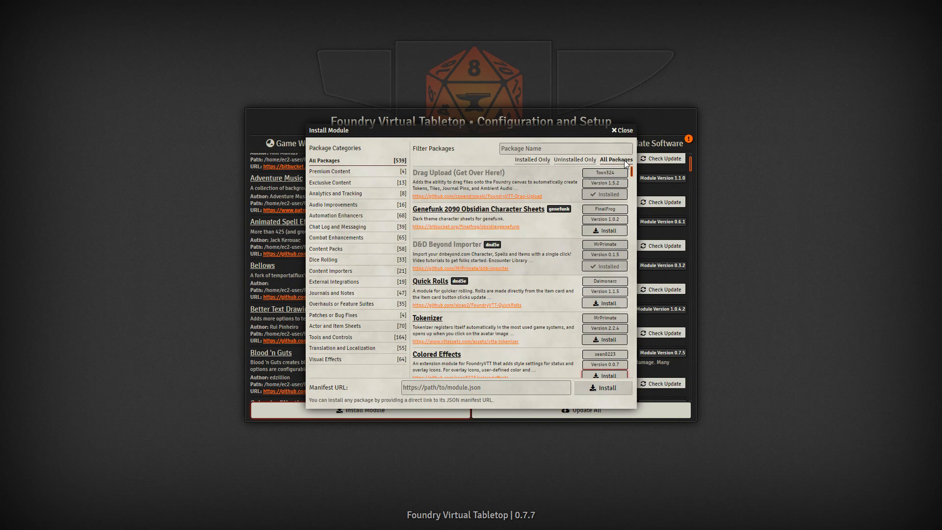
left_click(620, 131)
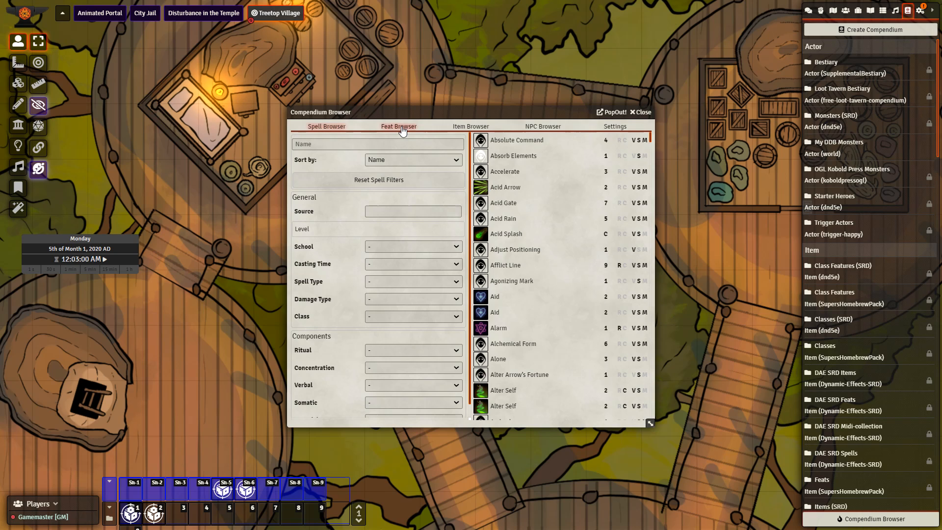
Browse feats in the Compendium Browser before reaching Randal's Longsword item macro
left_click(638, 112)
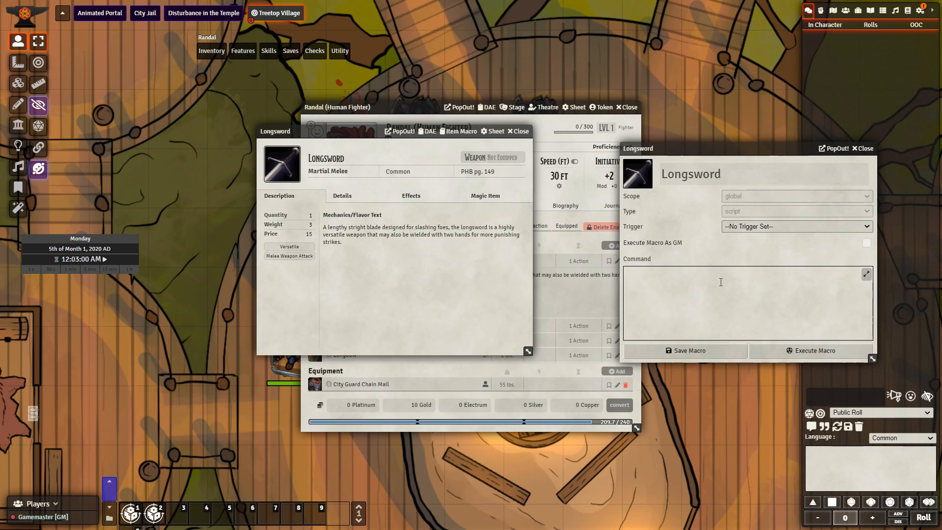
Close the item windows on the way to the Module Settings list
left_click(458, 107)
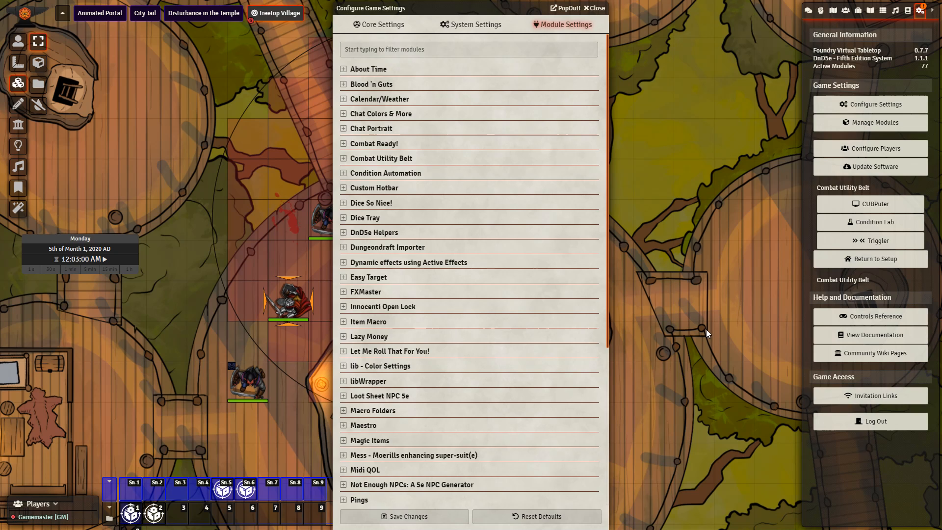
mouse_move(458, 355)
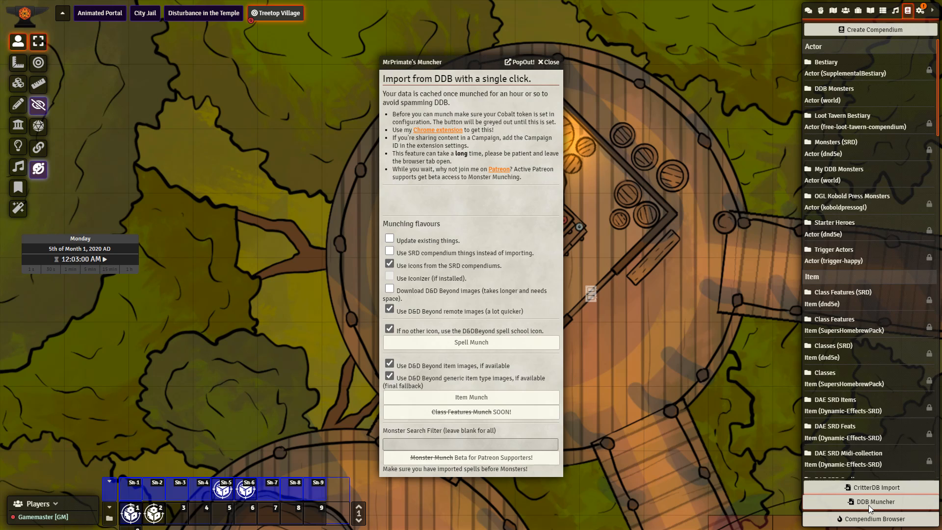
Close the DDB Muncher and Hardshale journal windows and show the Actors Directory
left_click(870, 11)
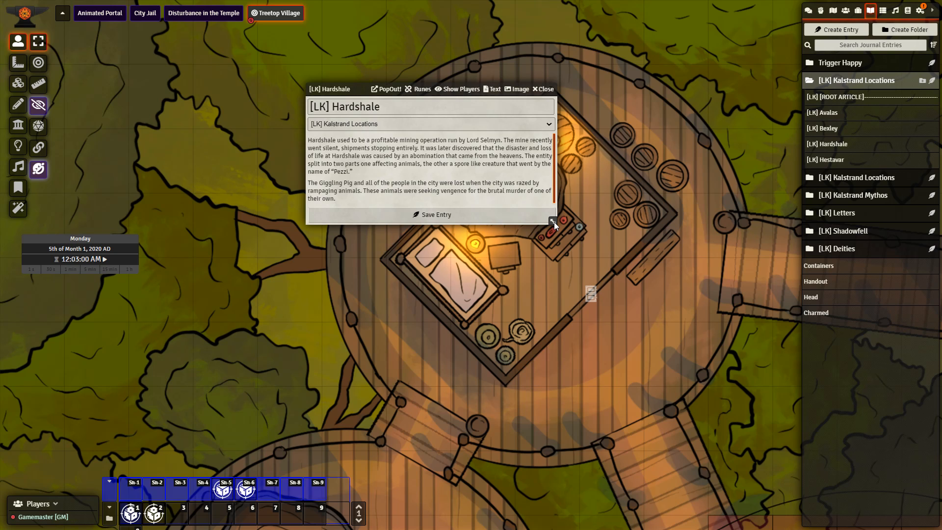
left_click(846, 9)
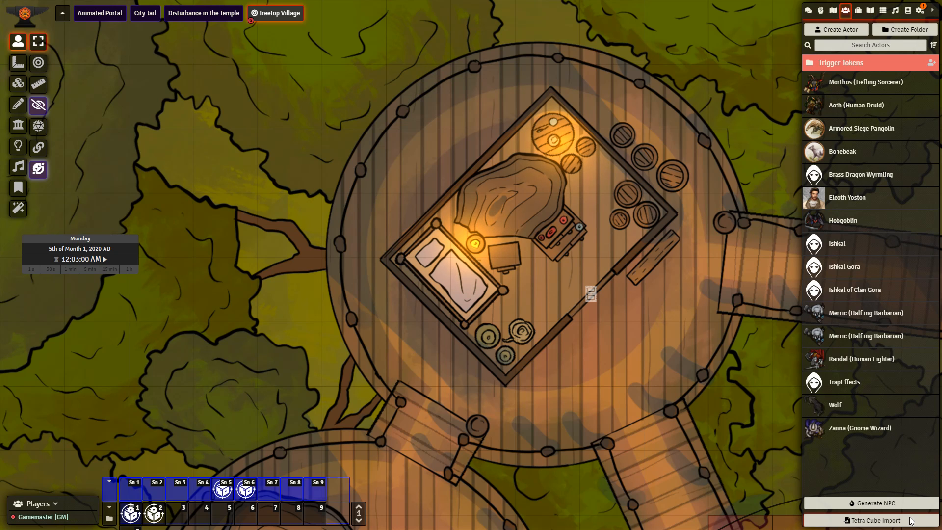
left_click(37, 63)
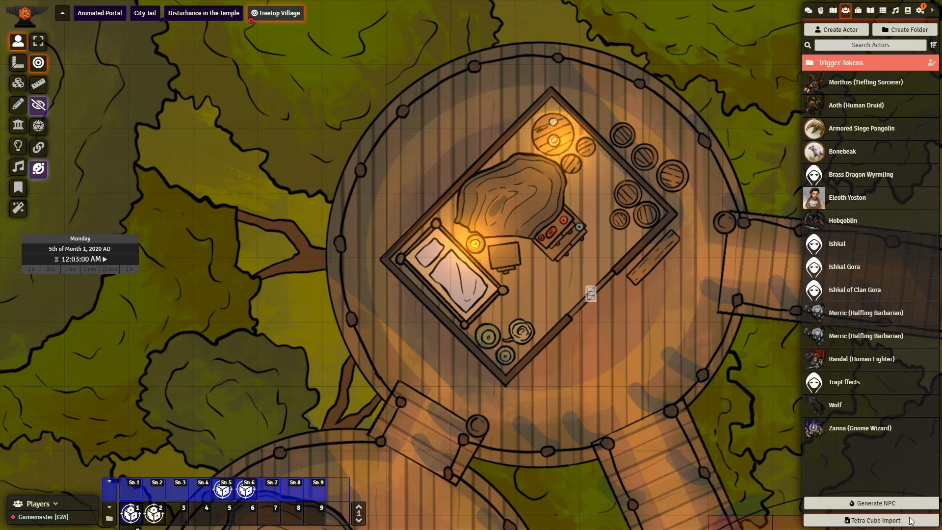
Close the remaining window before bringing up the SoundBoard's bundled animal sounds
left_click(894, 10)
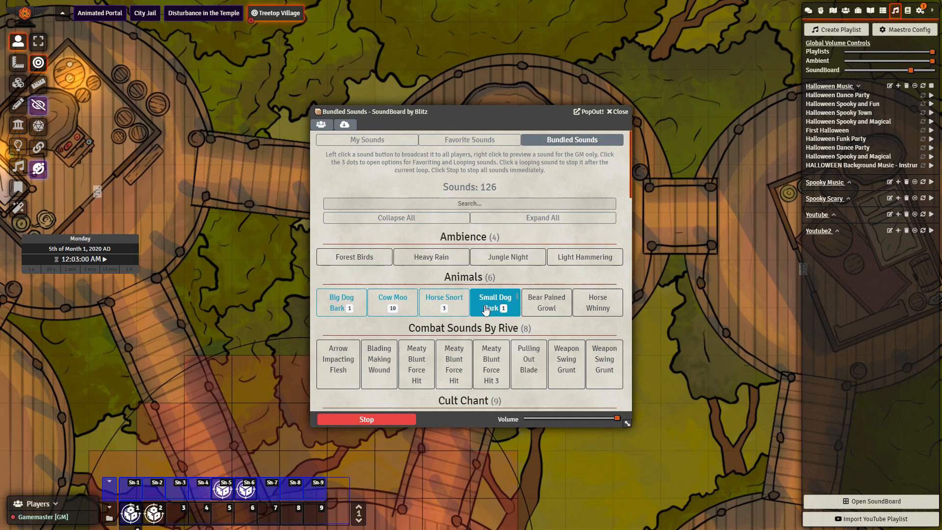
Play the Small Dog Bark for everyone, close the soundboard and select the right-hand Hobgoblin
left_click(919, 10)
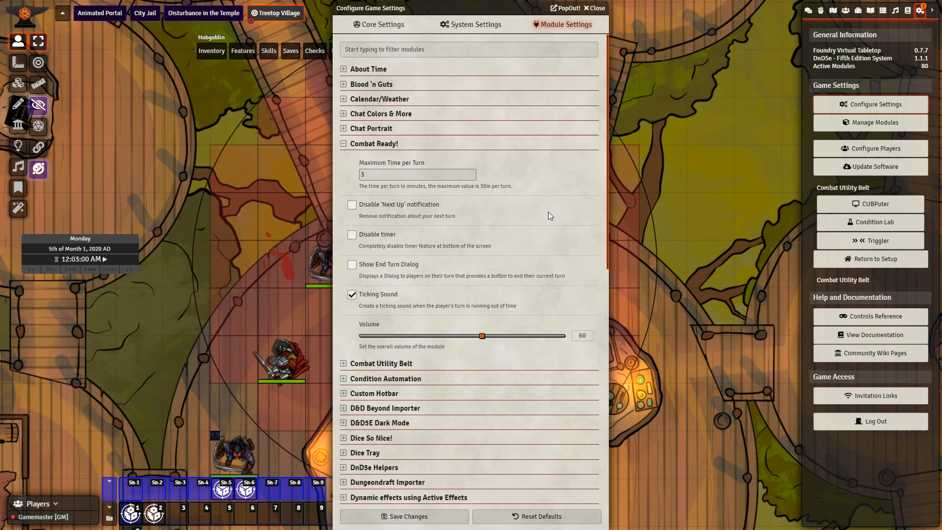
left_click(870, 204)
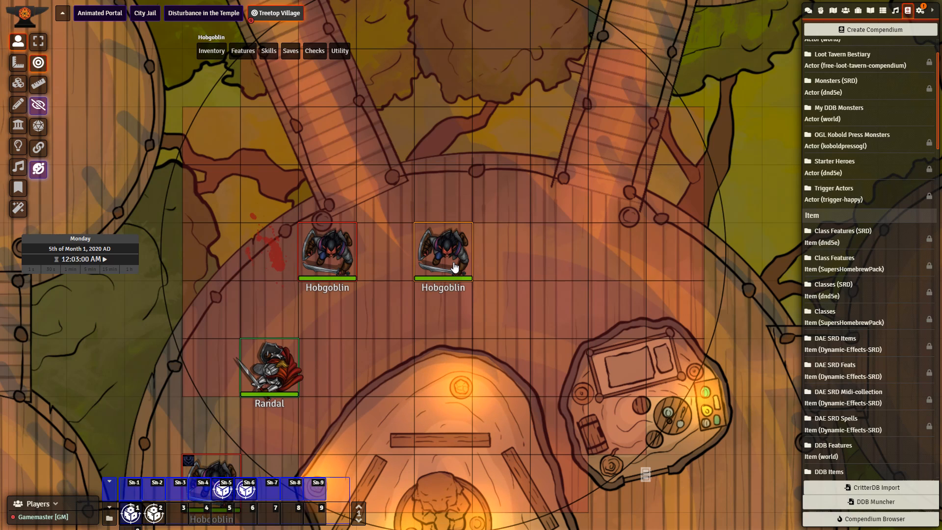
left_click(443, 251)
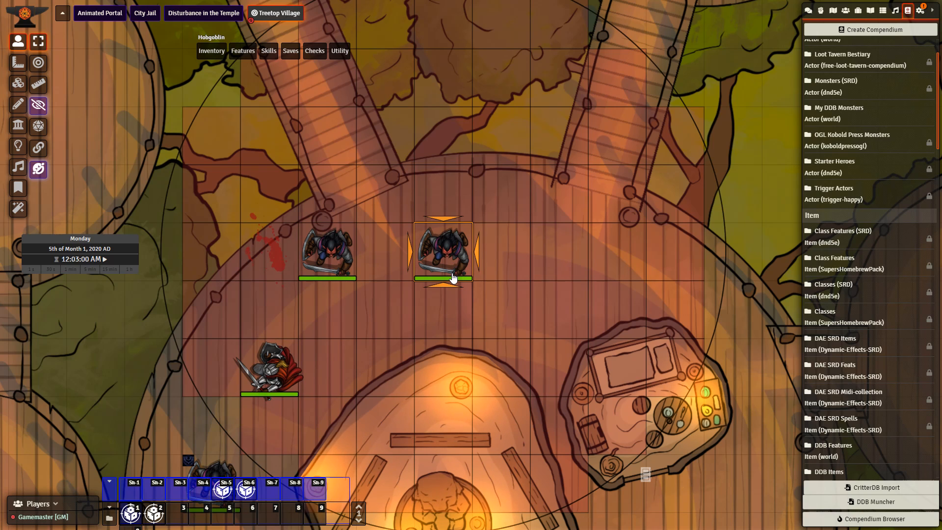
Roll the Hobgoblin's Longsword attack from its sheet, then select the upper hobgoblin near Randal
double_click(442, 249)
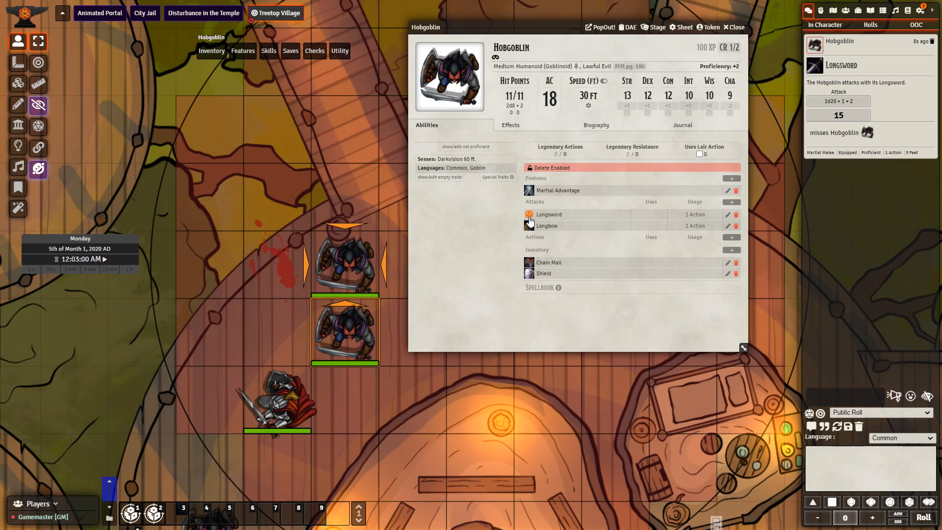
left_click(548, 215)
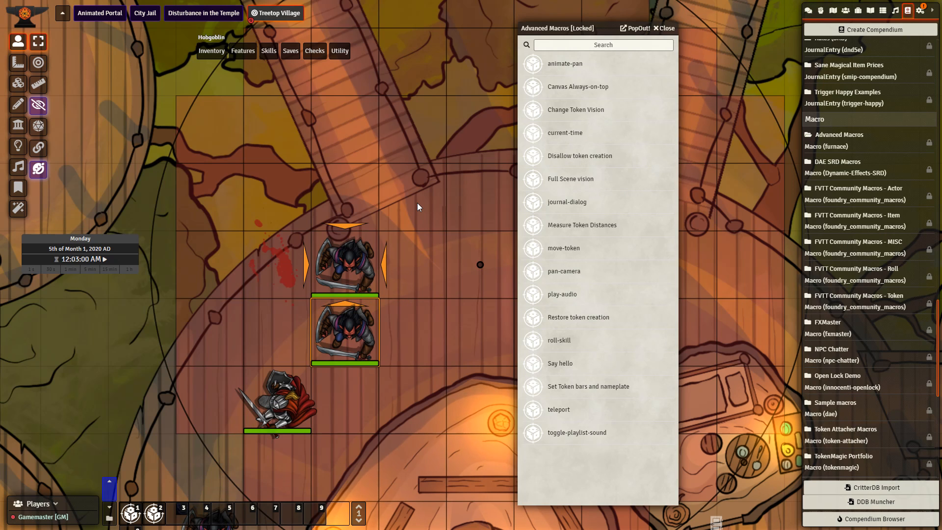
mouse_move(563, 64)
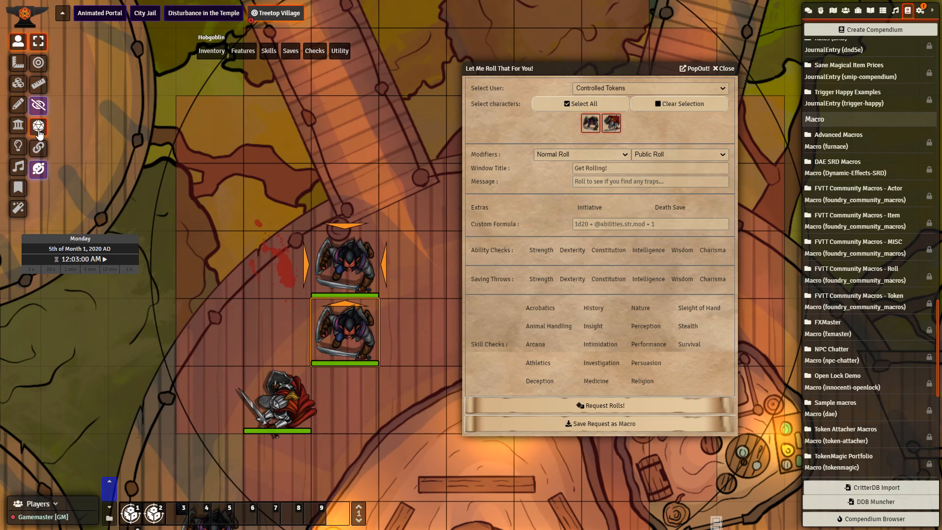
left_click(722, 68)
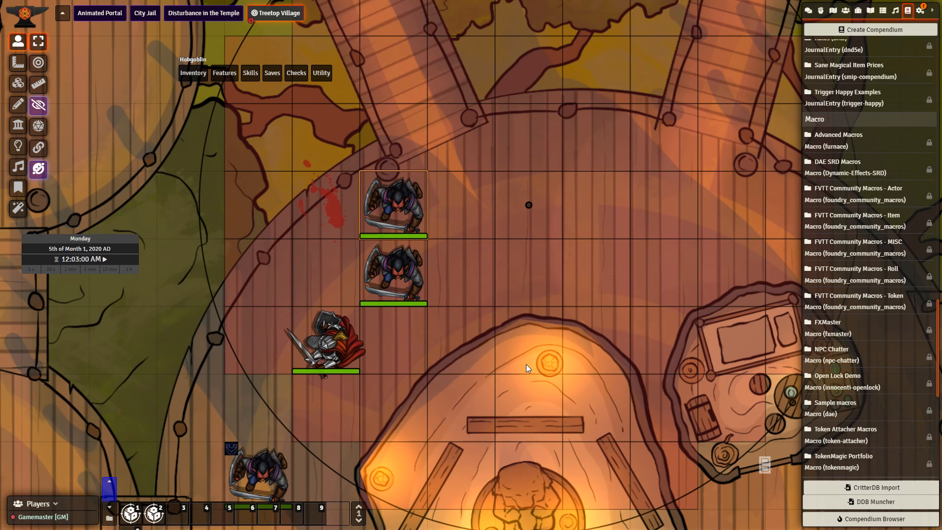
mouse_move(408, 203)
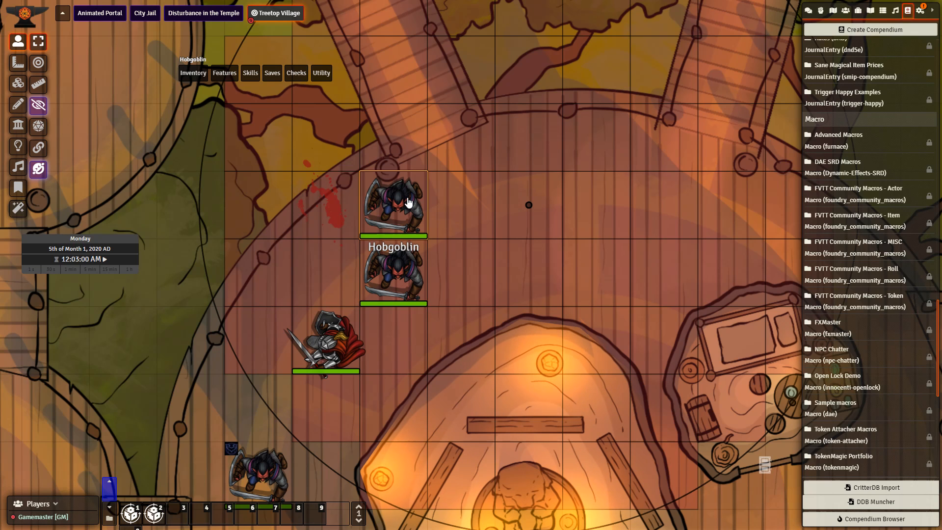
left_click(322, 73)
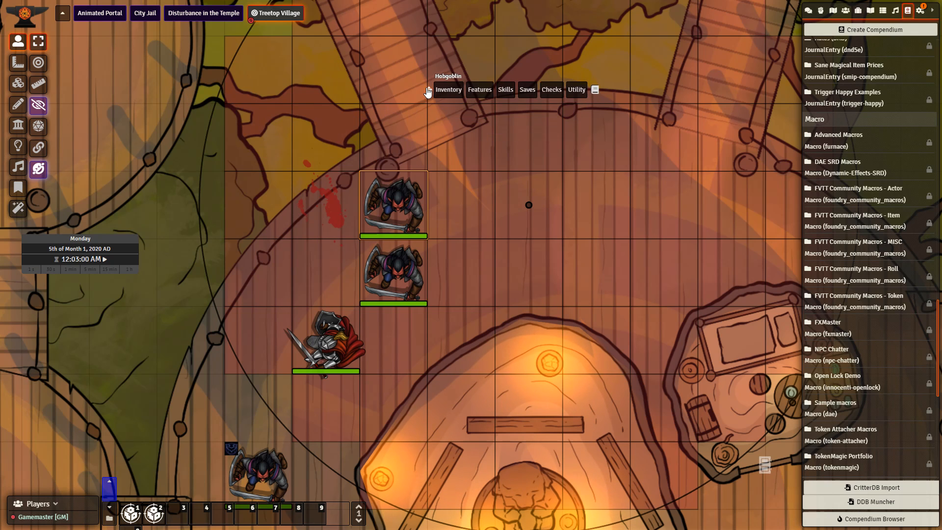
left_click(325, 336)
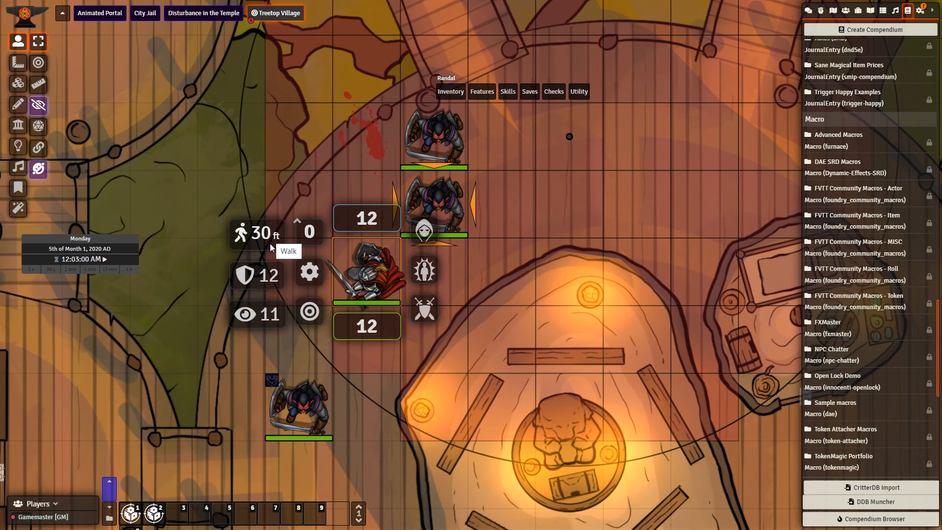
mouse_move(274, 320)
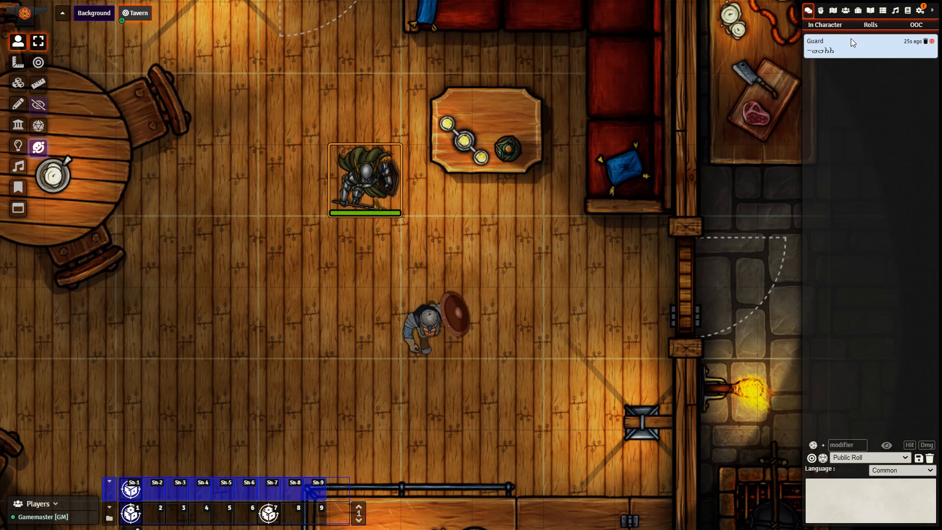
mouse_move(837, 69)
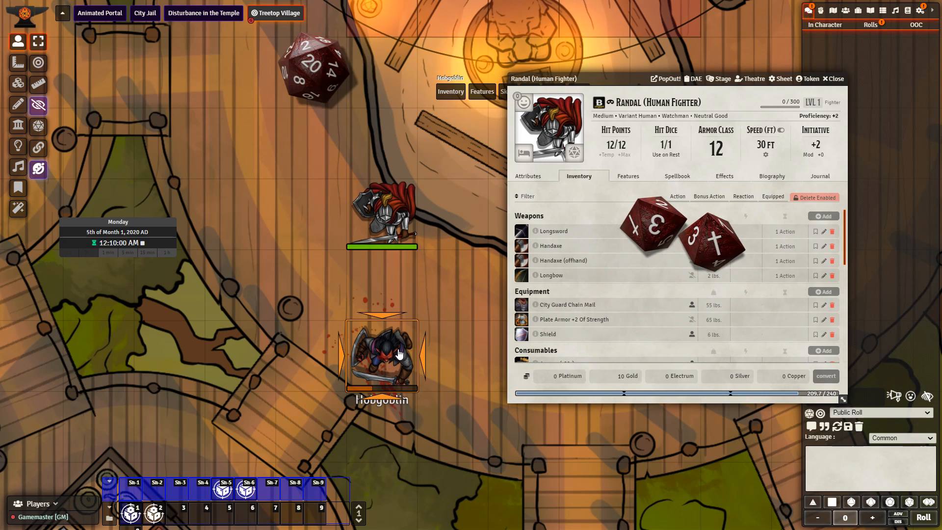
Move the hobgoblin next to Randal and roll /r 1d20 in chat with 3D dice
left_click_drag(382, 354, 453, 285)
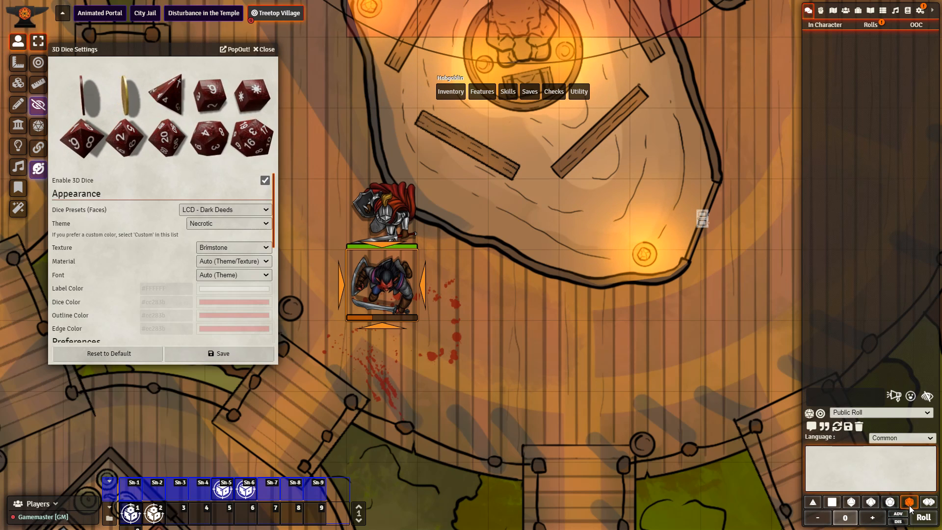
type("/r 1d20")
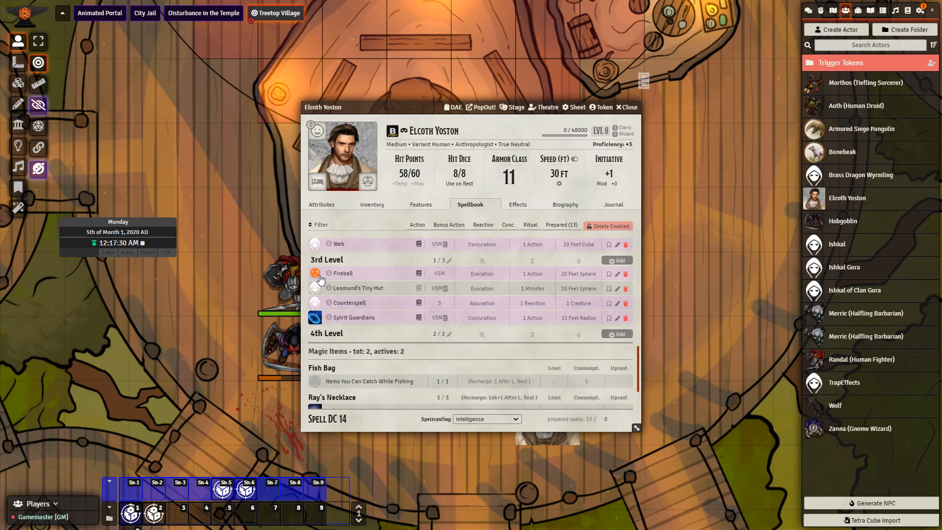
Cast Fireball from Elcoth's spell list and place its blast template on the map
left_click(315, 274)
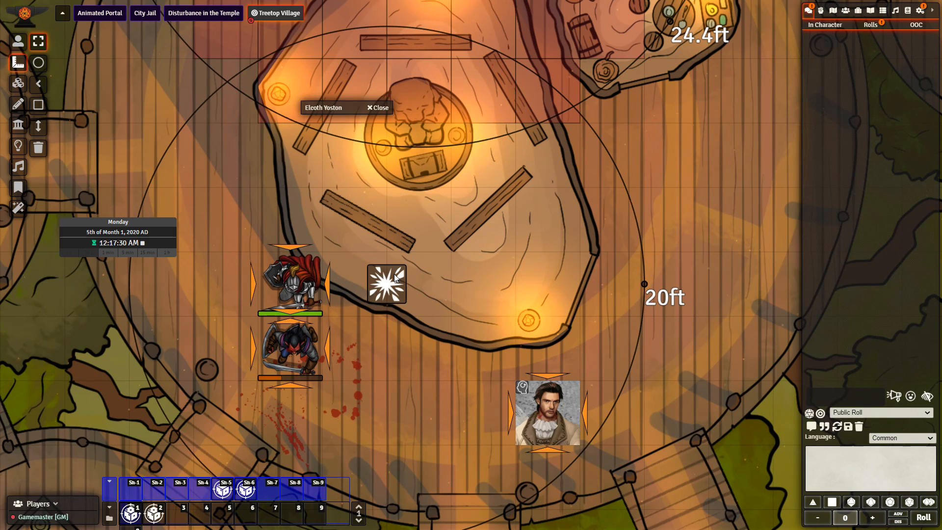
left_click_drag(386, 283, 418, 252)
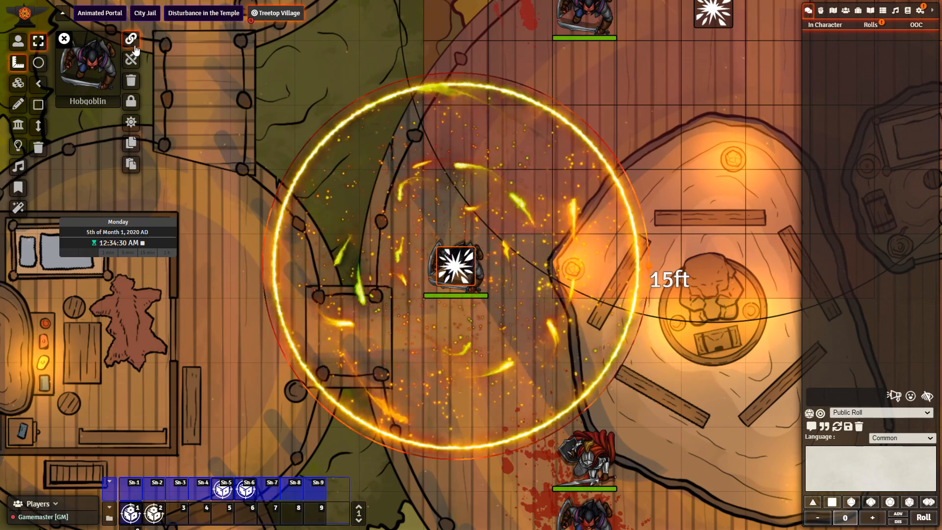
Give the hobgoblin a translucent blue aura in Token Configuration and update the token
left_click(130, 39)
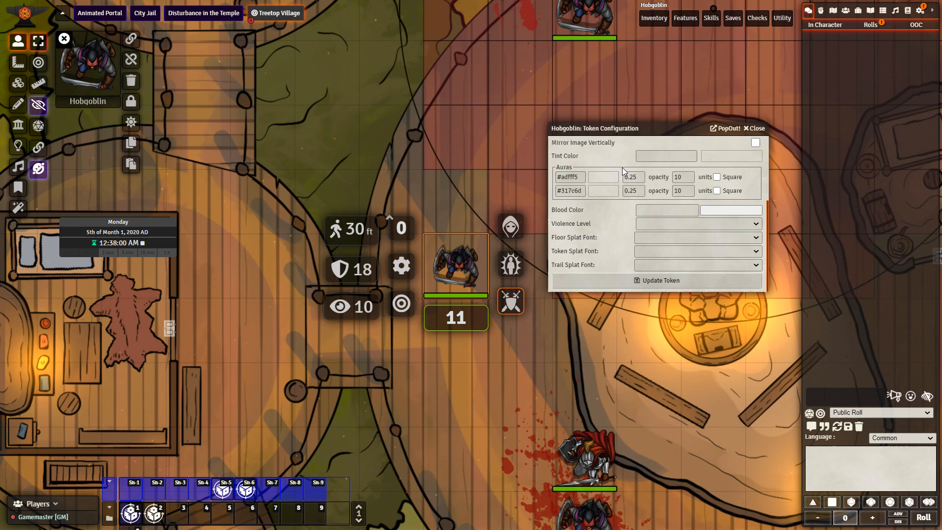
mouse_move(651, 204)
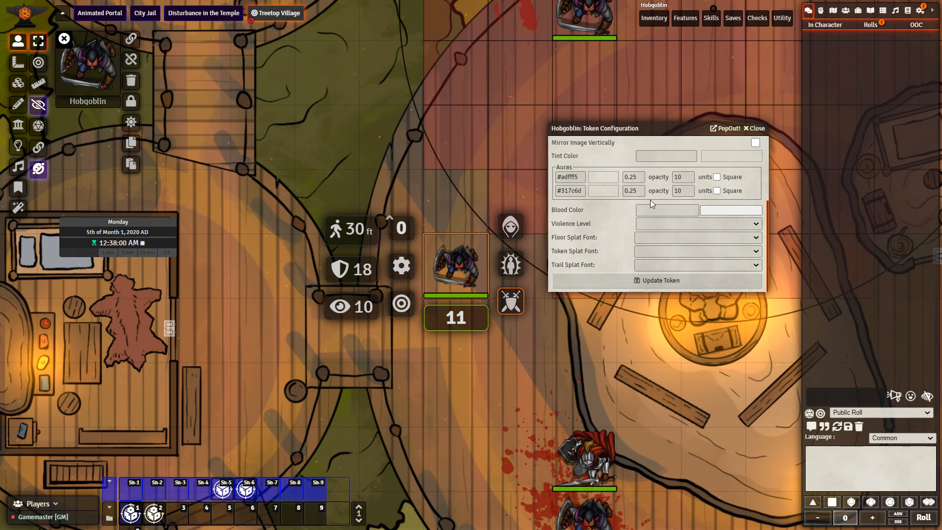
left_click(657, 279)
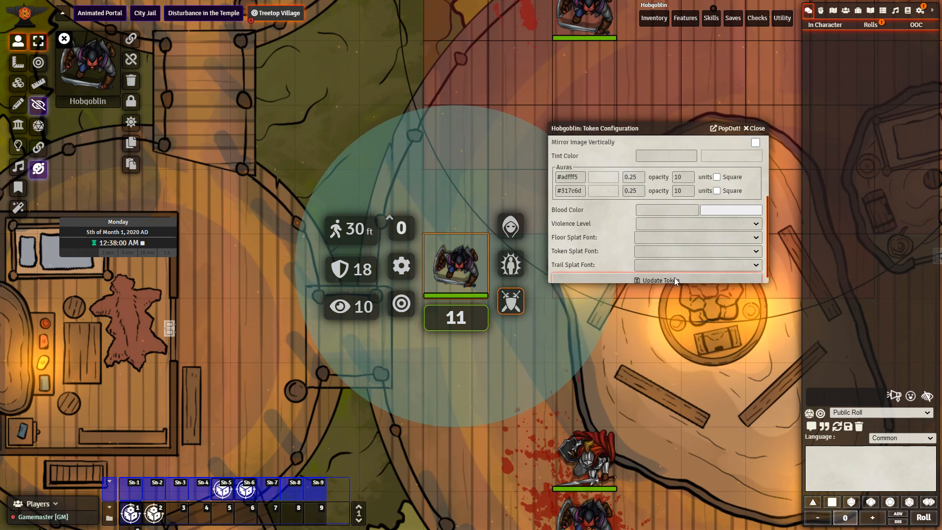
left_click(690, 178)
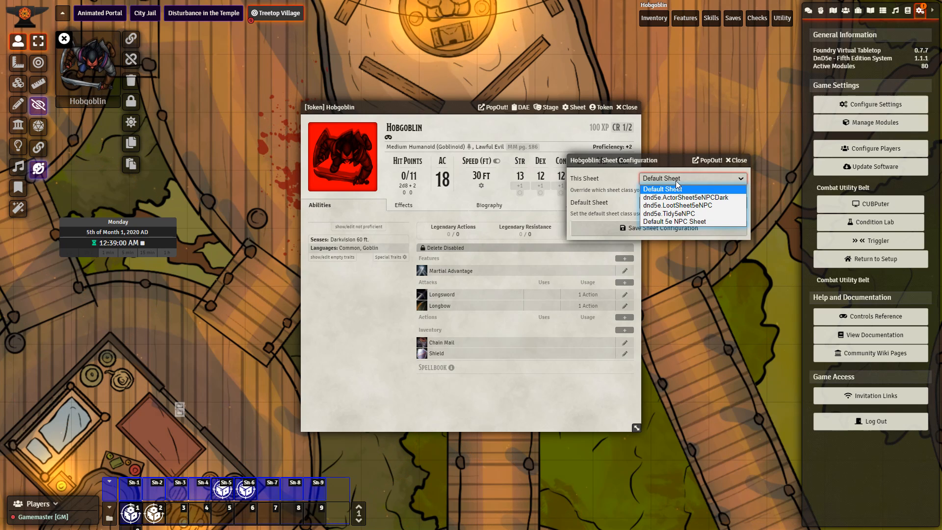
Try another sheet style for the hobgoblin, then view Elcoth's Ray's Necklace spells in his Spellbook
left_click(685, 197)
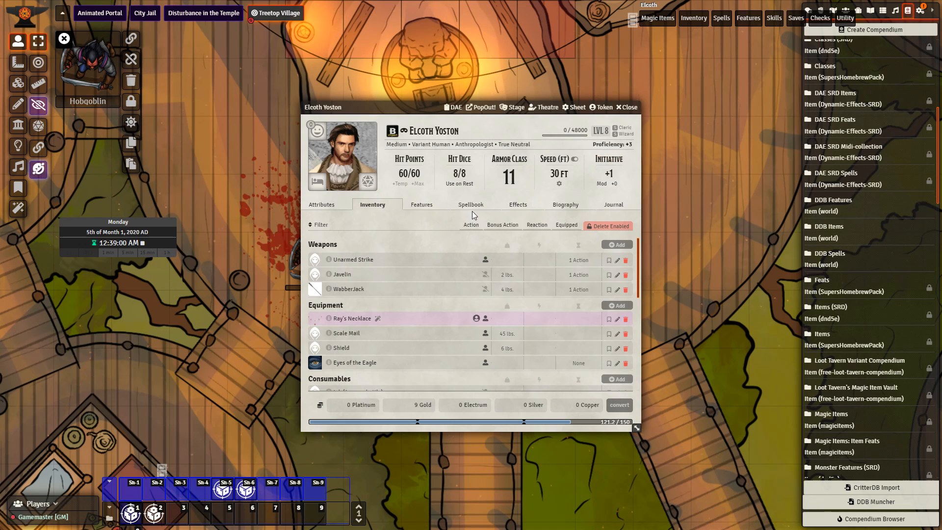
left_click(471, 204)
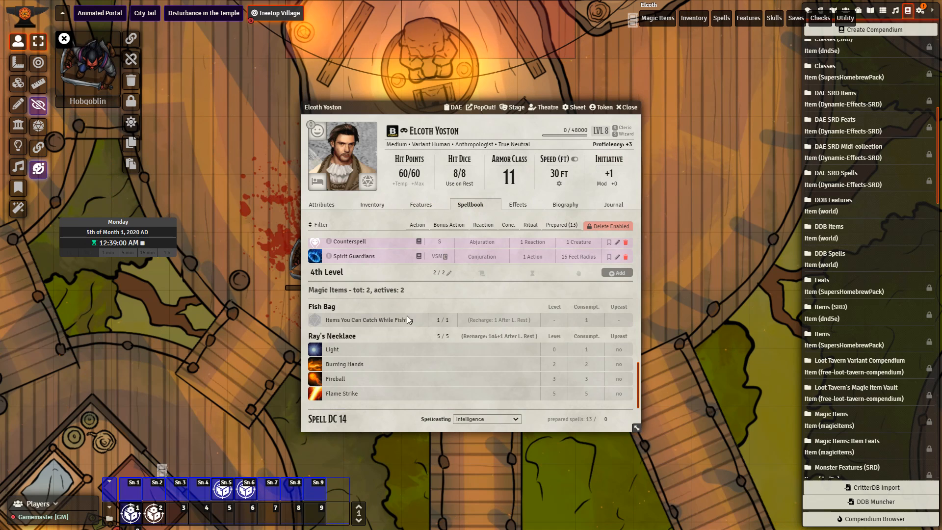
left_click(625, 107)
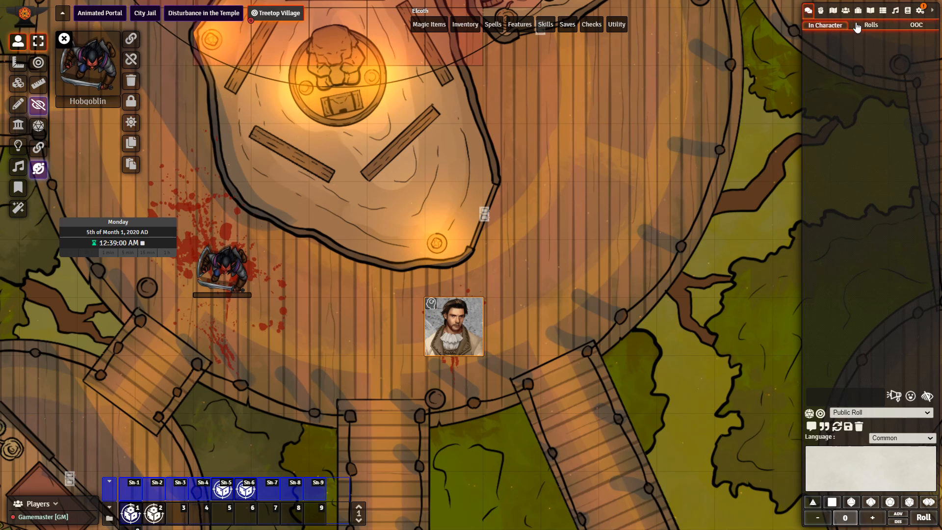
Filter the chat log to show dice roll messages, then out-of-character messages
left_click(915, 24)
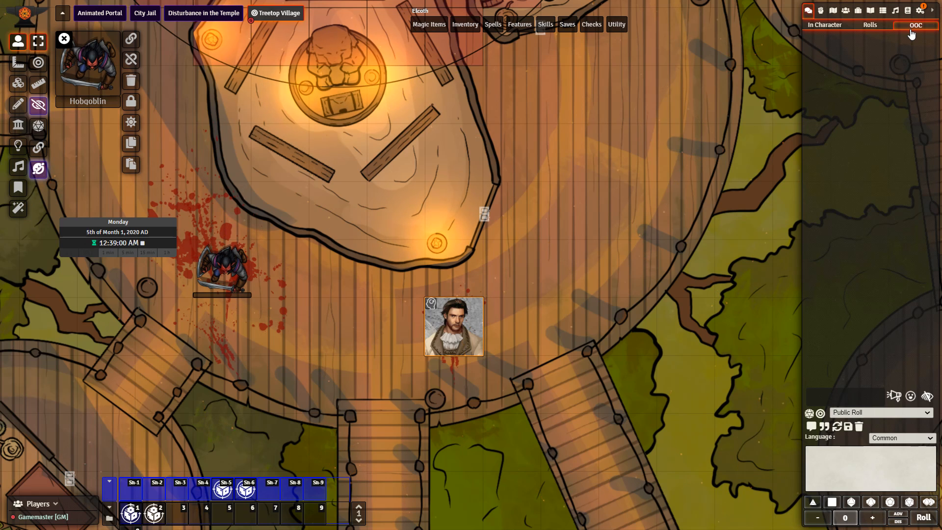
left_click(923, 9)
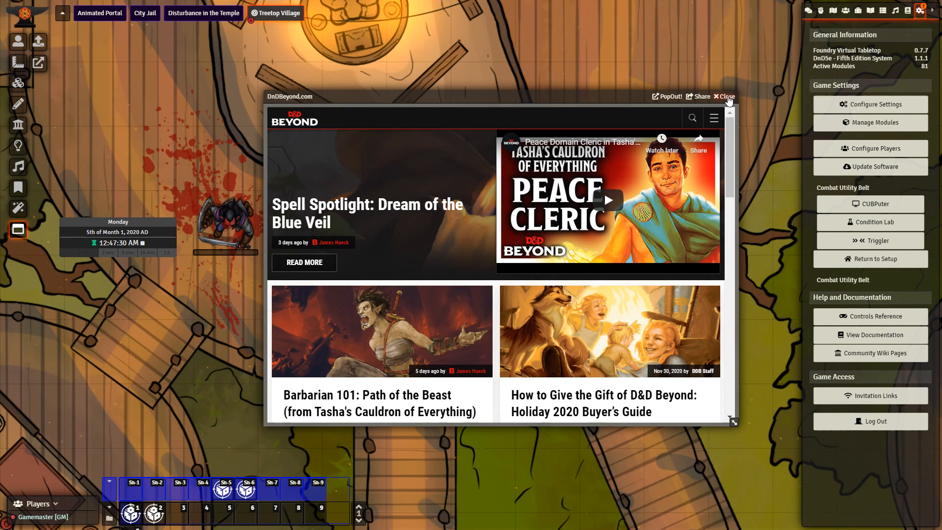